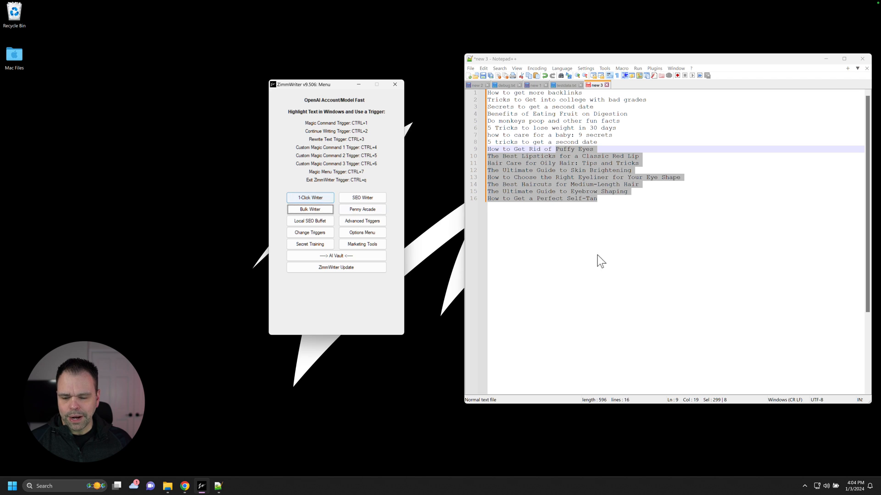
# Start a 1-Click blog article titled "5 Steps to Get Good Grades in College".
pyautogui.click(310, 197)
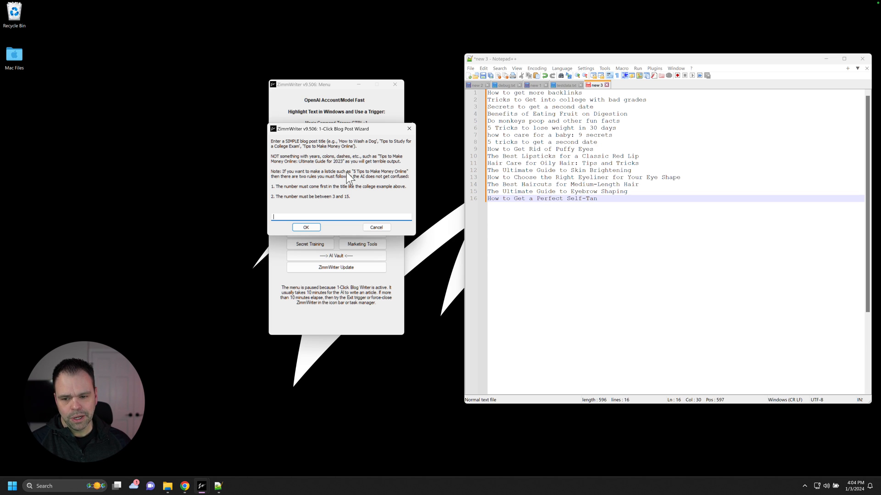
pyautogui.write('5 Steps to Get Good Grades in College')
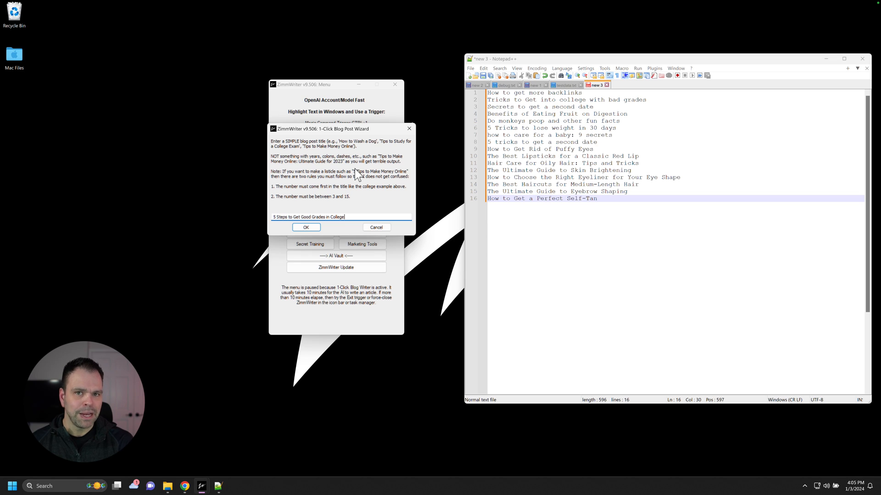
pyautogui.moveTo(312, 213)
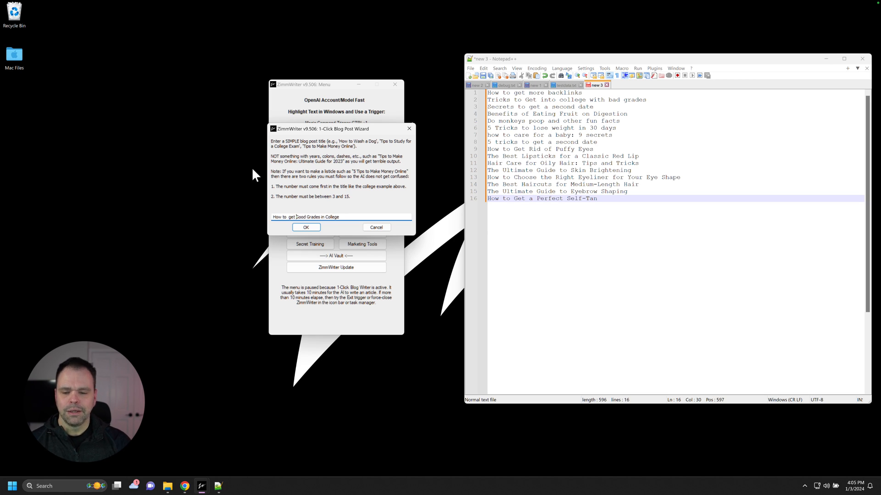
pyautogui.moveTo(336, 211)
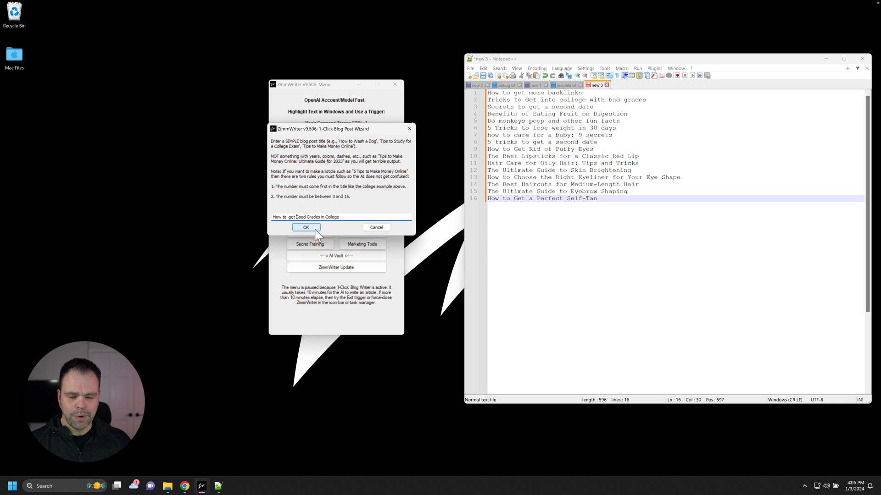
# Submit the title for writing, then open ZimmWriter's output folder of generated articles.
pyautogui.click(306, 228)
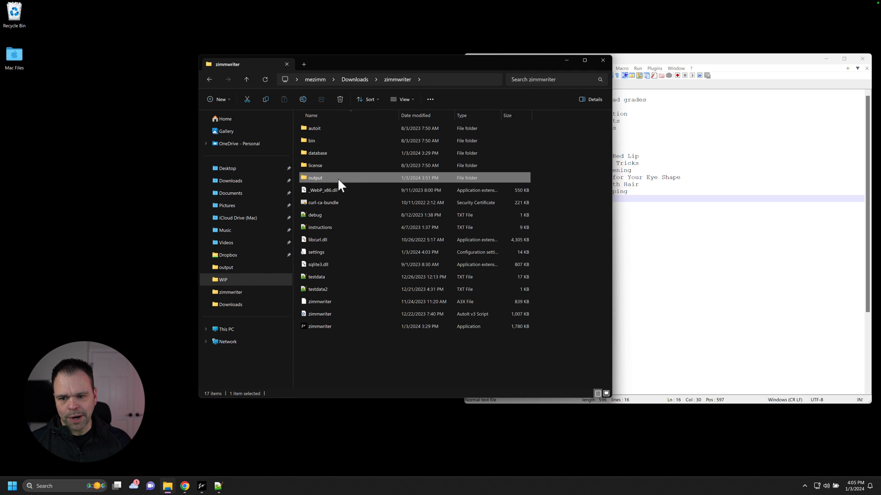
pyautogui.doubleClick(315, 178)
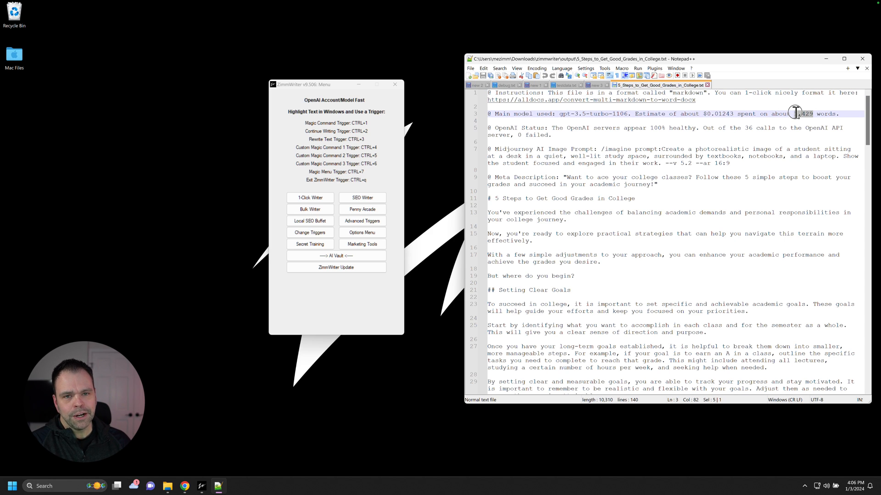
pyautogui.scroll(-3)
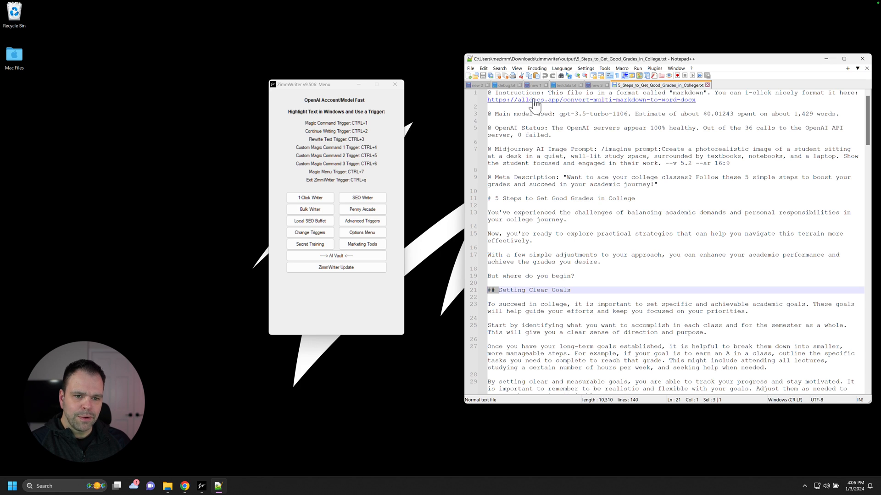
pyautogui.moveTo(558, 106)
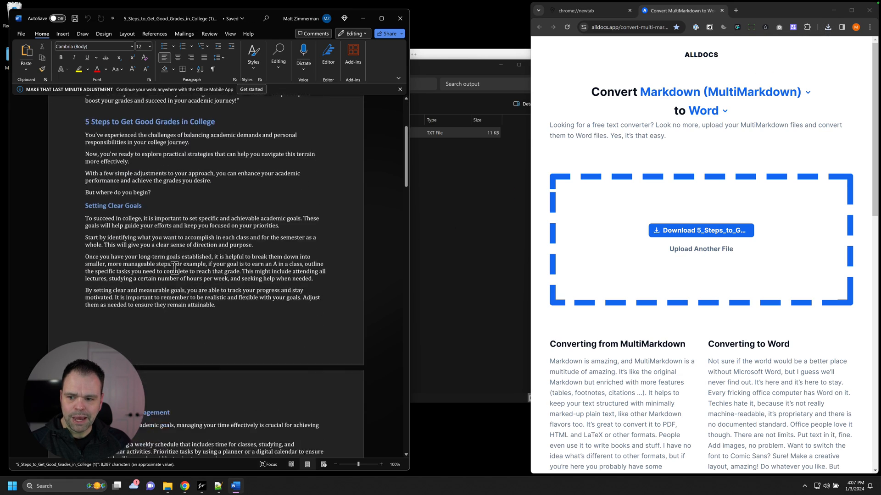
# Scroll through the converted Word document of the college-grades article.
pyautogui.scroll(-3)
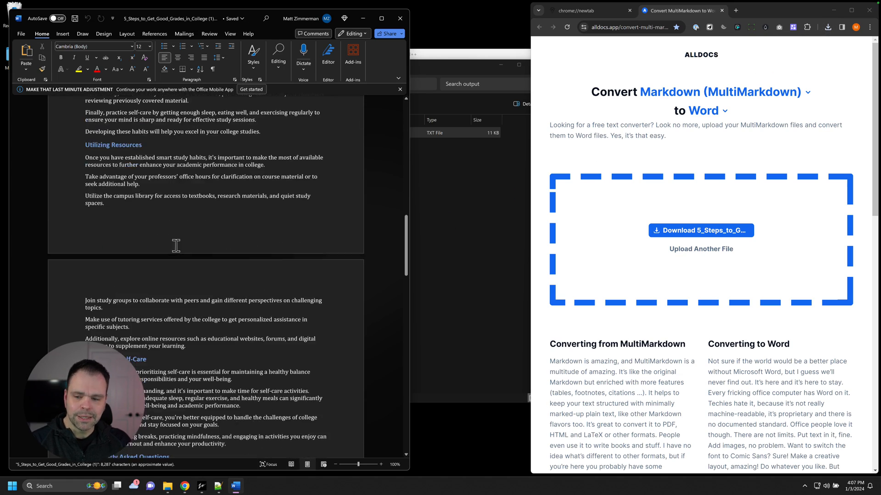
pyautogui.scroll(-3)
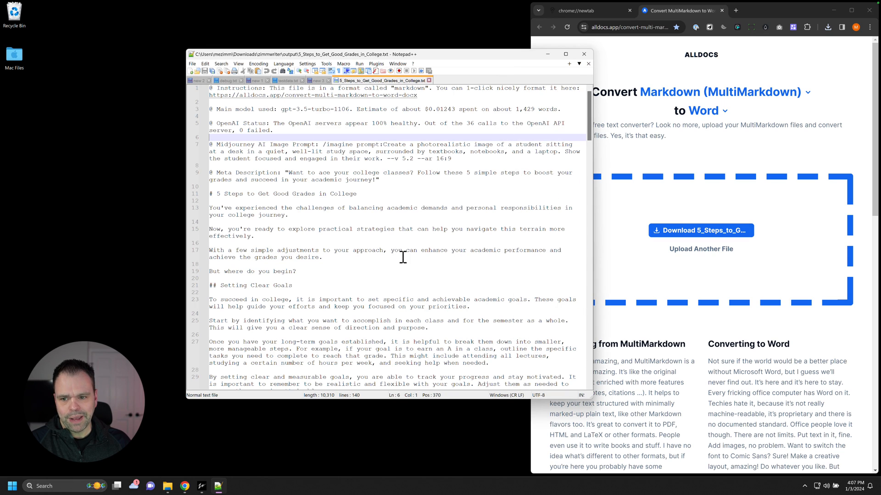
# Launch Bulk Blog Writer and enter "5 Steps to Get Good Grades in College" in its title list.
pyautogui.click(201, 486)
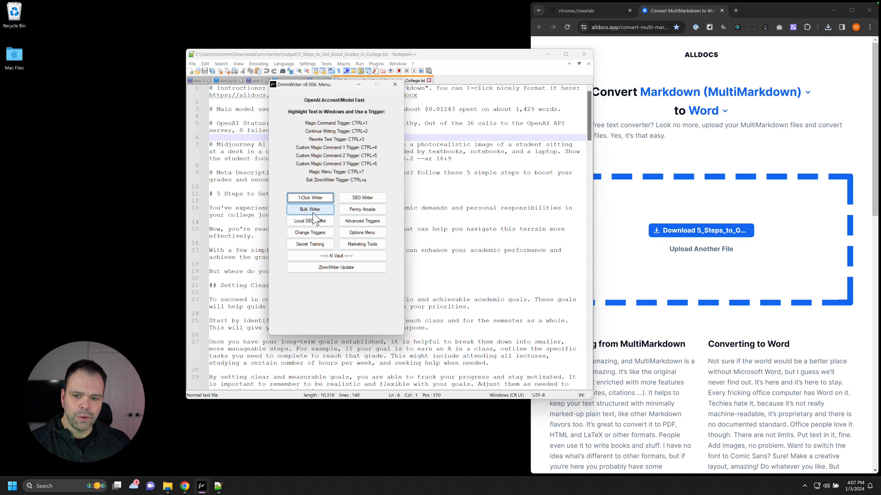
pyautogui.click(310, 209)
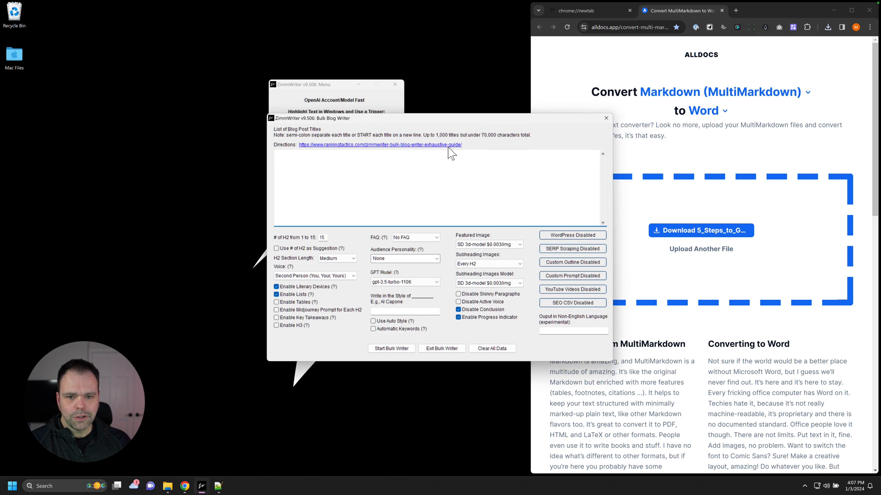
pyautogui.moveTo(438, 118); pyautogui.dragTo(354, 111)
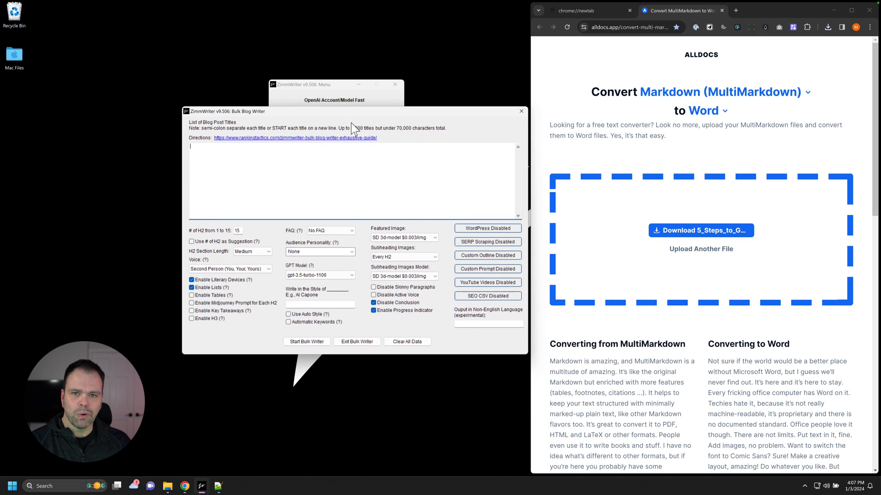
pyautogui.write('5 Steps to Get Good Grades in College')
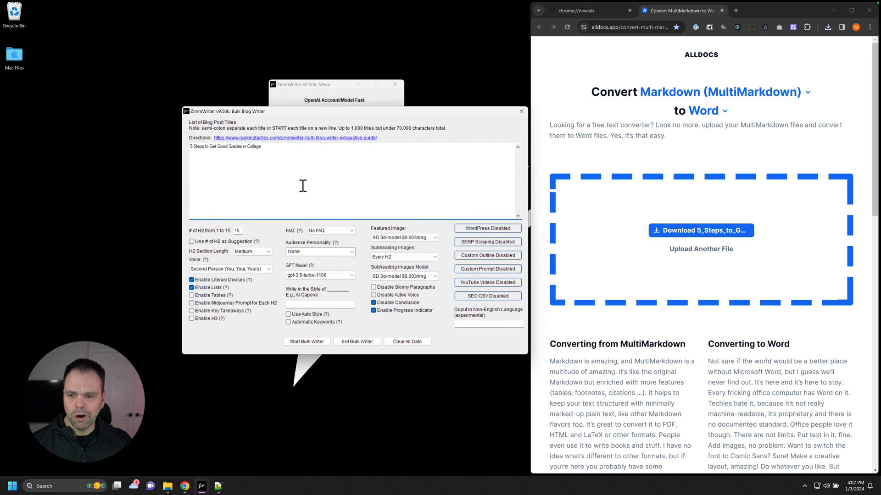
pyautogui.write('5 Steps to Get Good Grades in College')
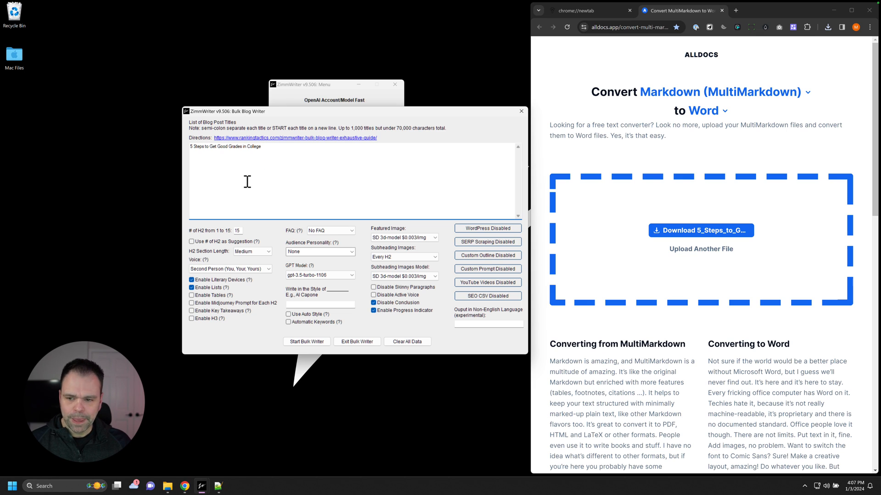
pyautogui.moveTo(278, 290)
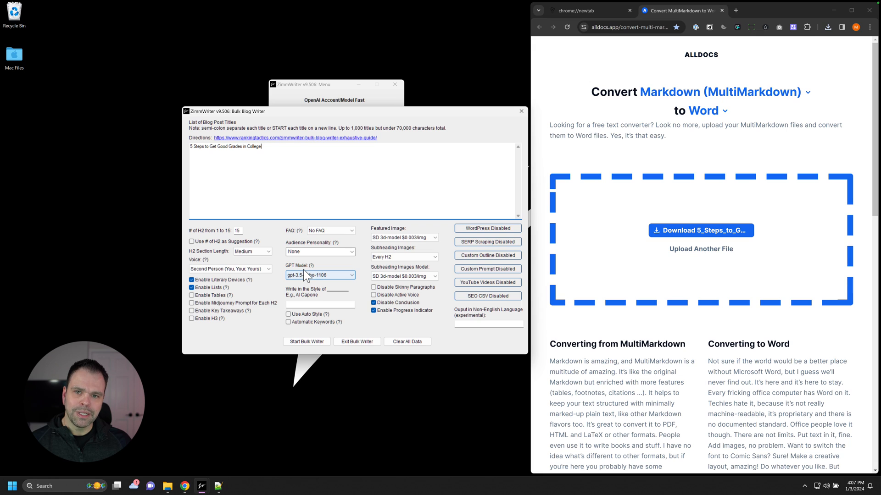
pyautogui.moveTo(304, 273)
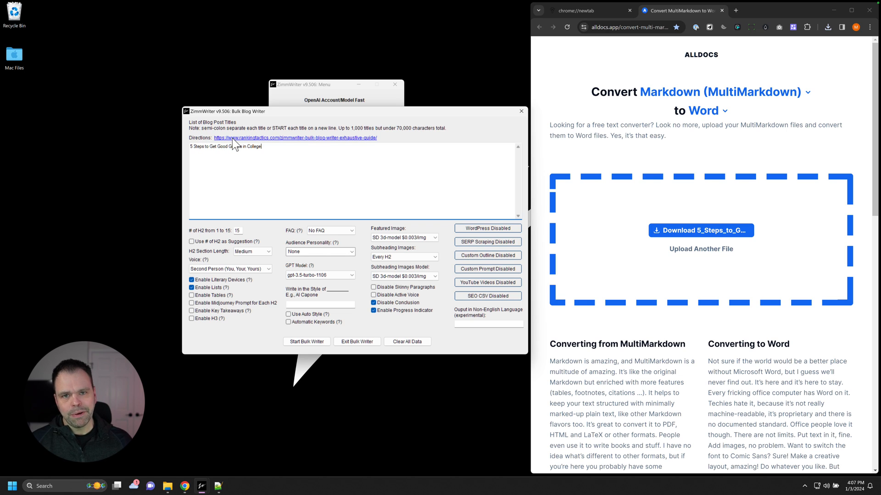
# Read the Bulk Blog Writer guide's section on listing blog post titles.
pyautogui.click(295, 138)
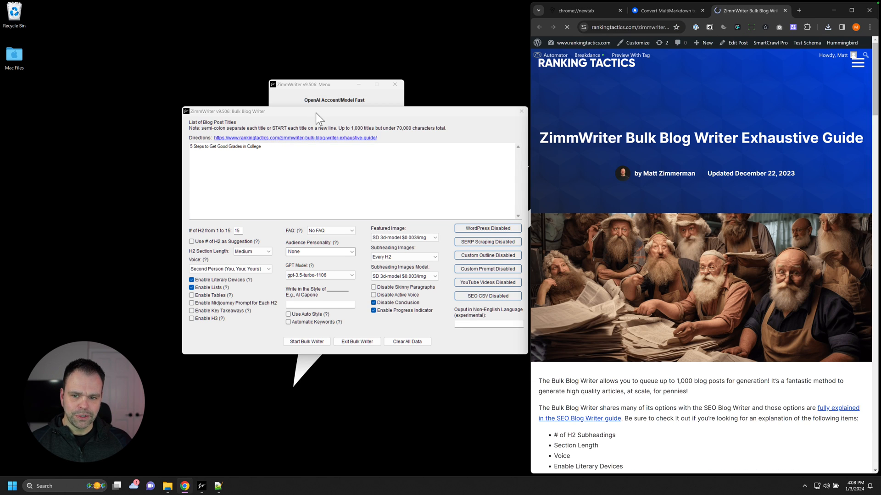
pyautogui.moveTo(278, 143)
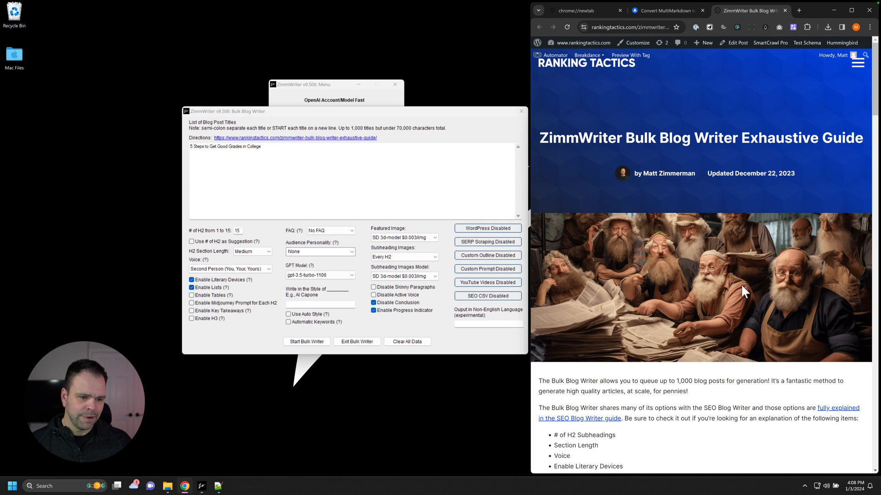
pyautogui.scroll(-3)
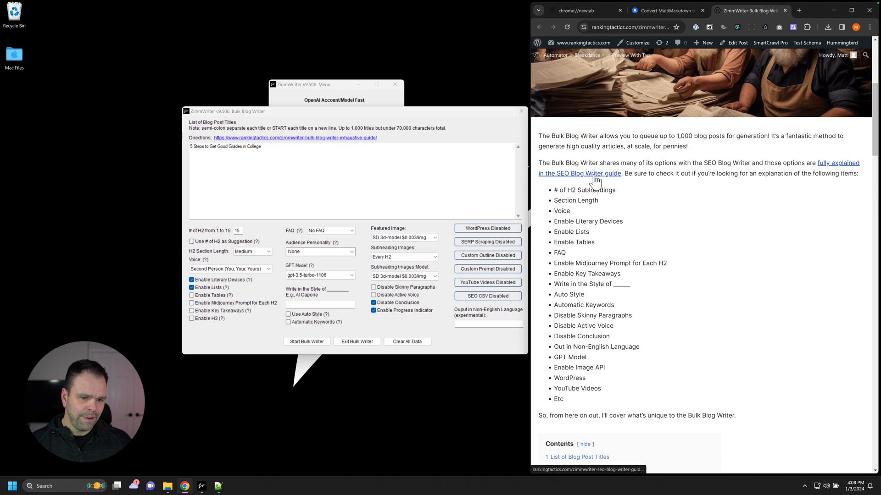
pyautogui.moveTo(578, 182)
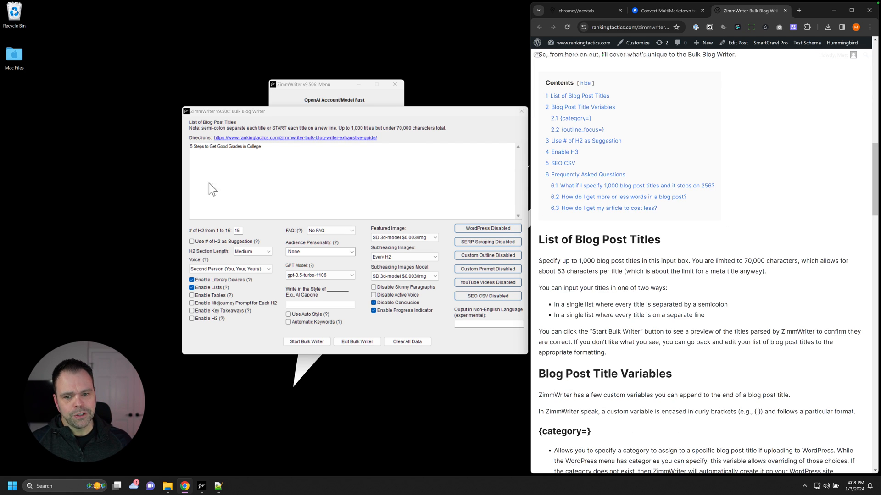
pyautogui.scroll(-3)
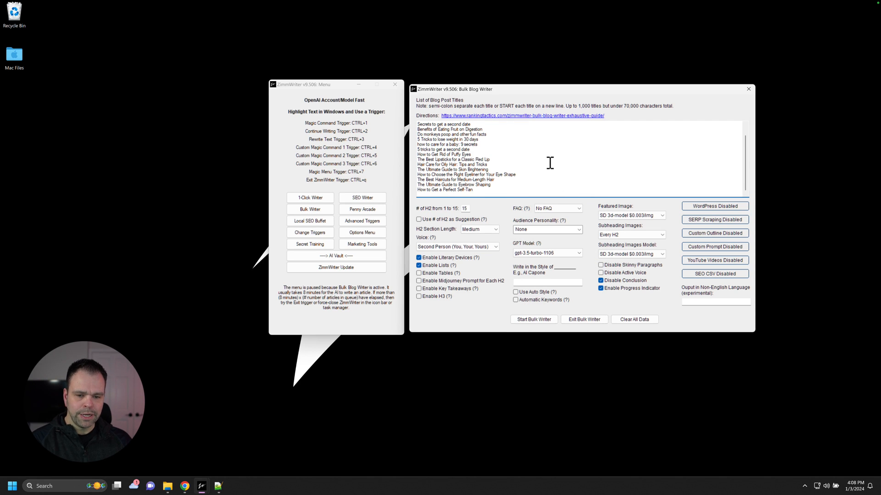
pyautogui.moveTo(497, 297)
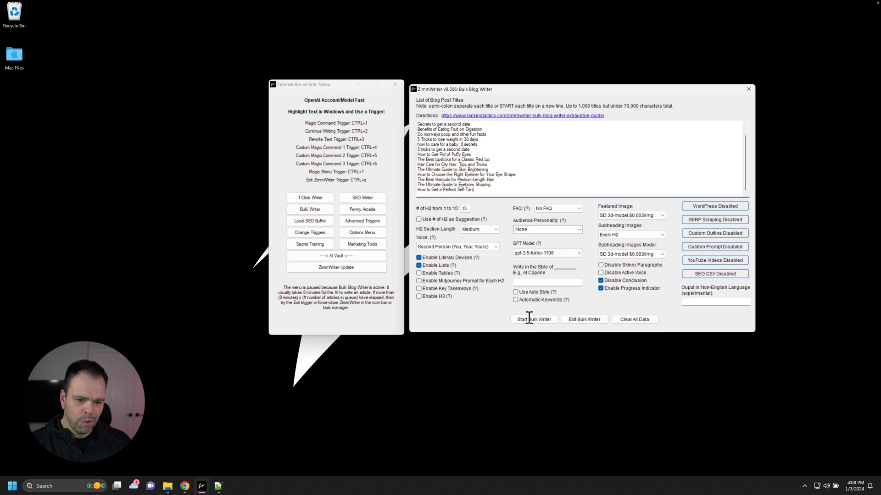
# Start the bulk run for the full list of pasted article titles.
pyautogui.click(534, 319)
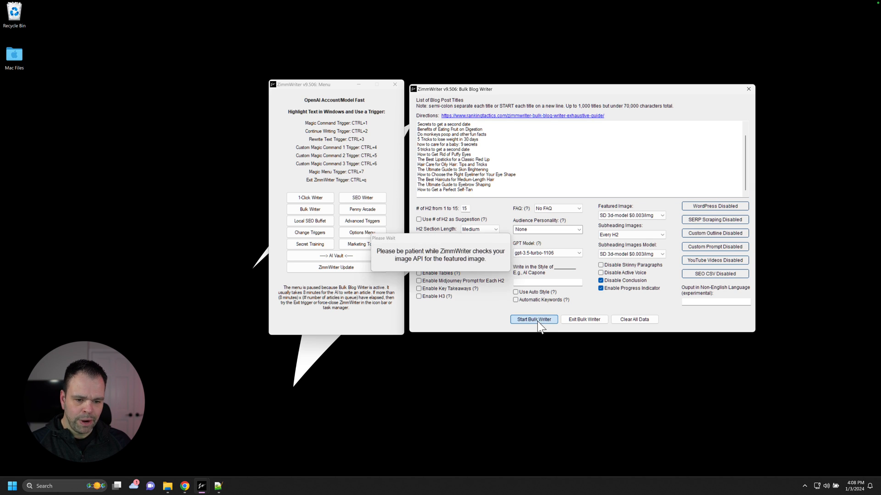
# Bring up the confirmation listing the 16 queued blog titles.
pyautogui.click(534, 319)
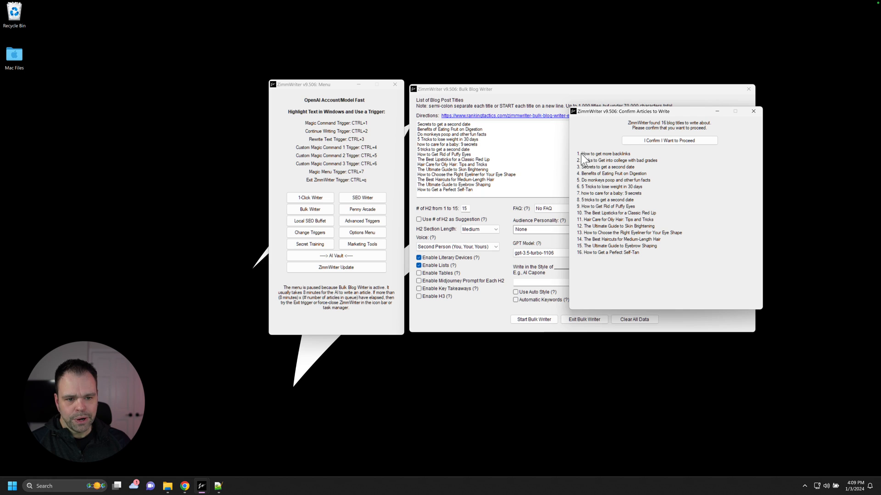
pyautogui.moveTo(661, 144)
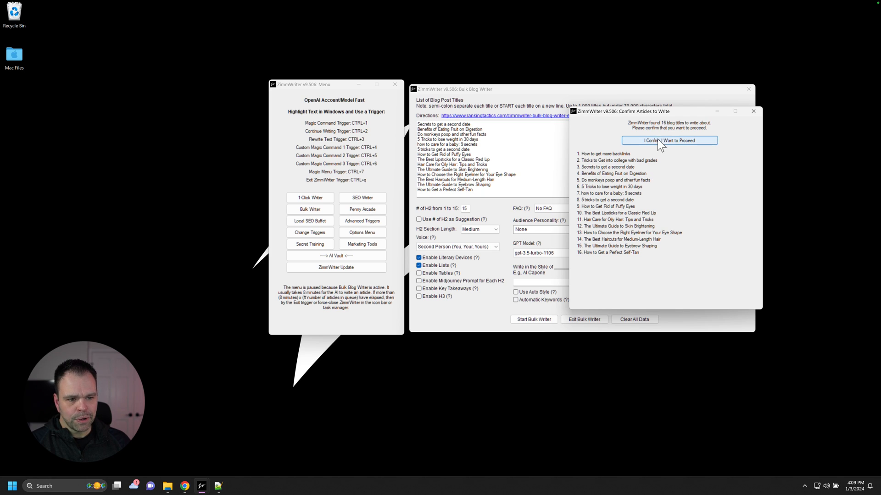
pyautogui.moveTo(664, 180)
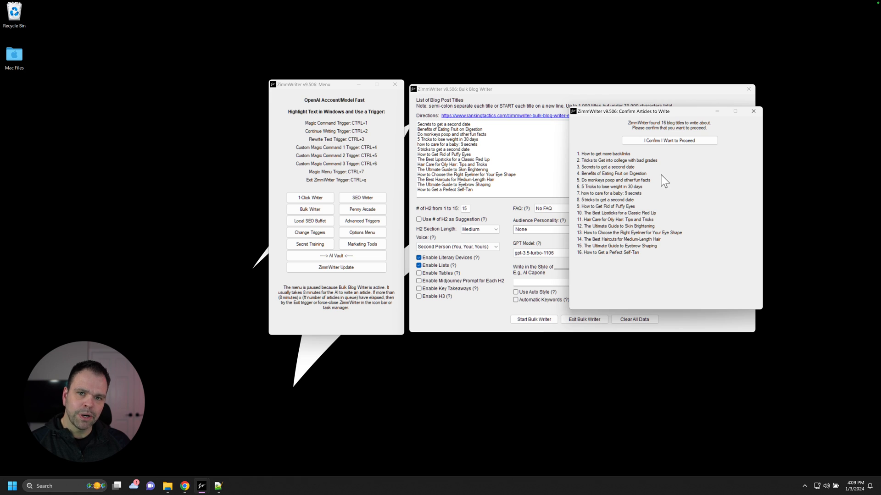
pyautogui.moveTo(640, 207)
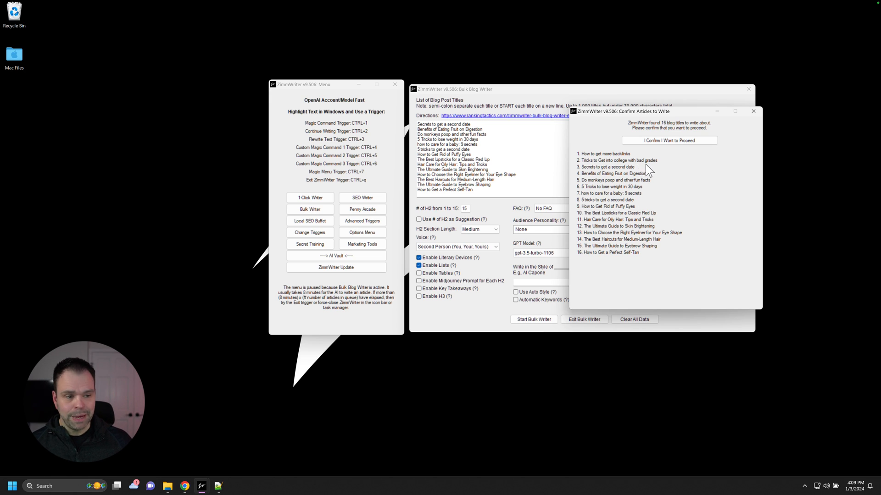
pyautogui.moveTo(748, 94)
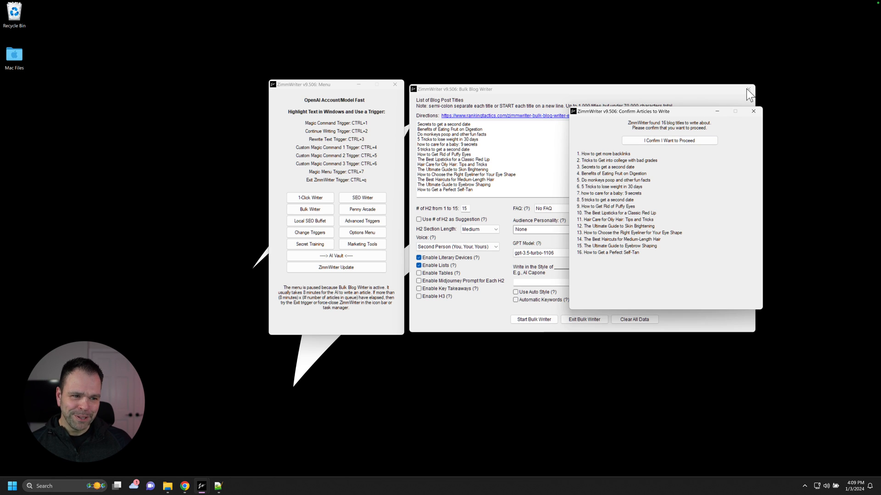